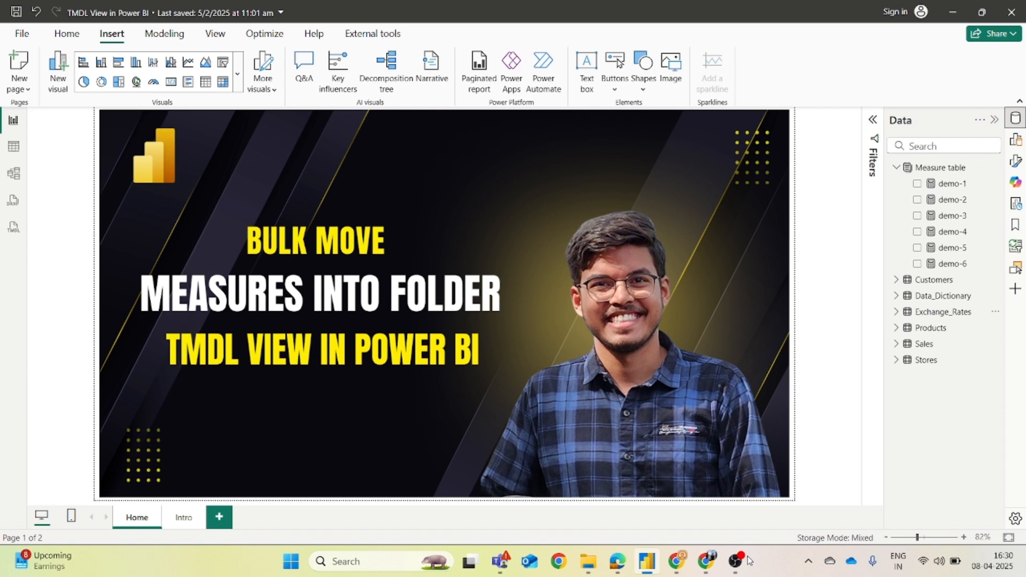
pyautogui.moveTo(863, 413)
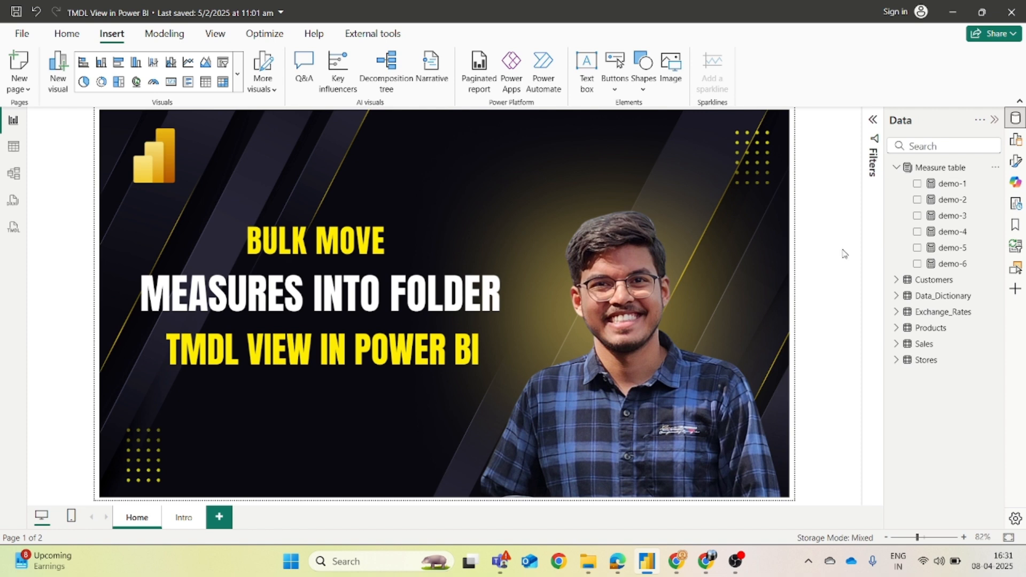
pyautogui.moveTo(871, 265)
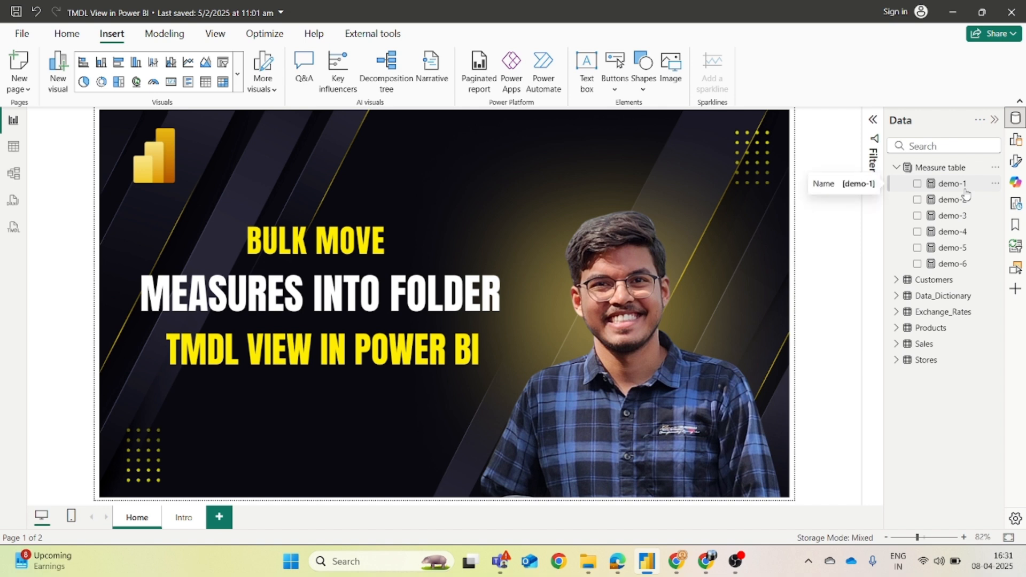
pyautogui.moveTo(951, 199)
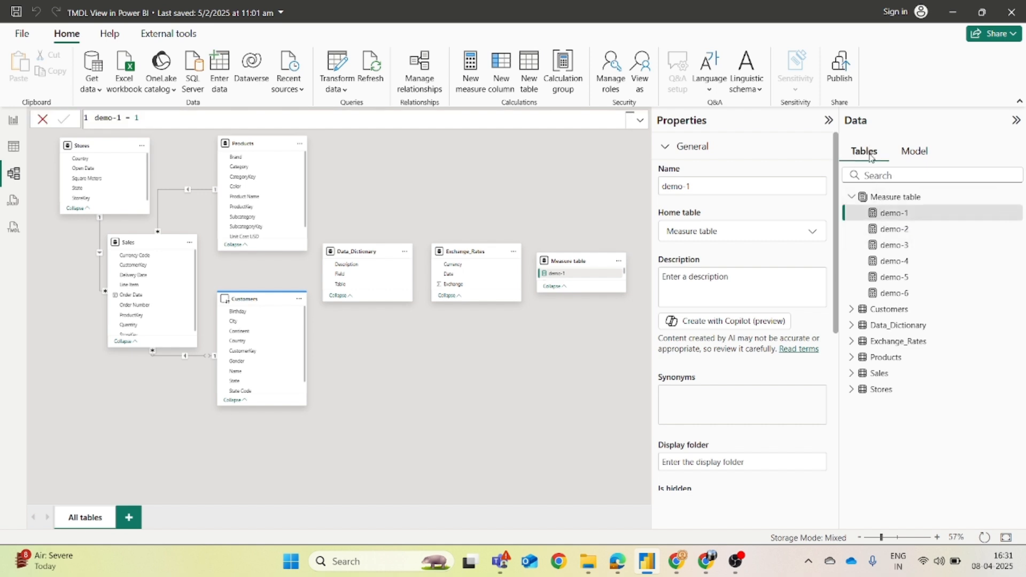
pyautogui.moveTo(895, 214)
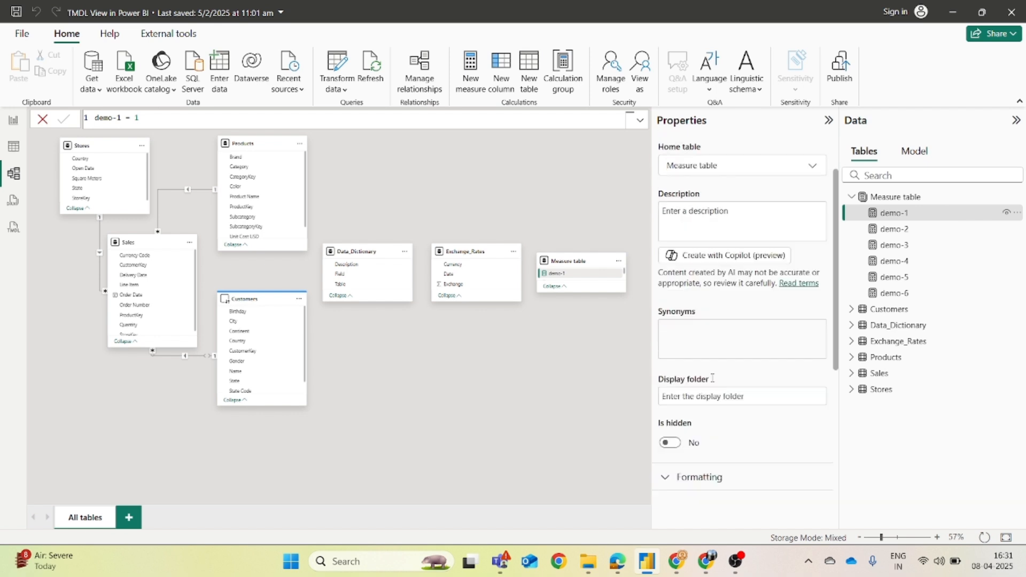
# Step: Enter 'Demo' as the Display folder property of the demo-1 measure
pyautogui.scroll(-3)
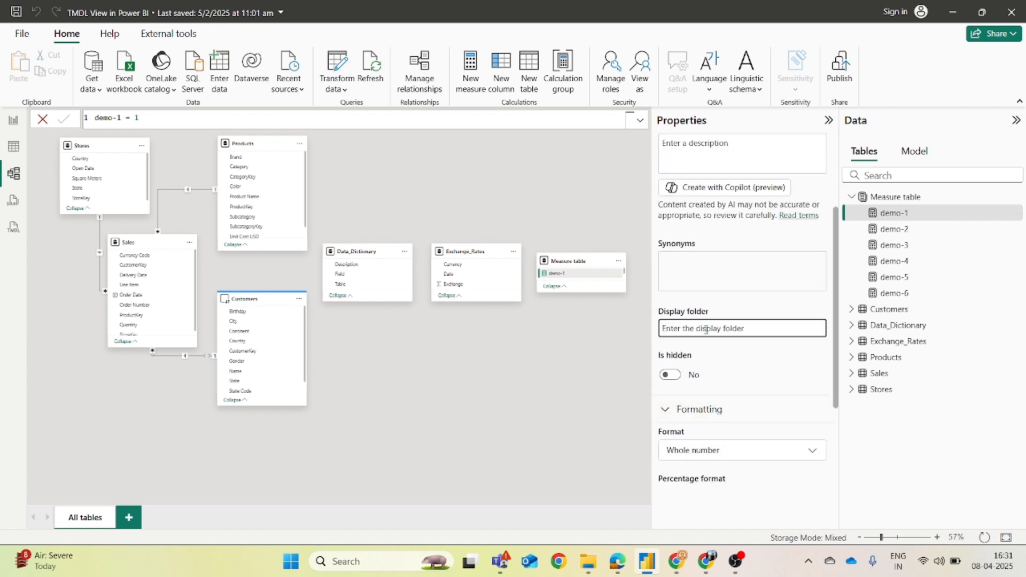
pyautogui.write('Dem')
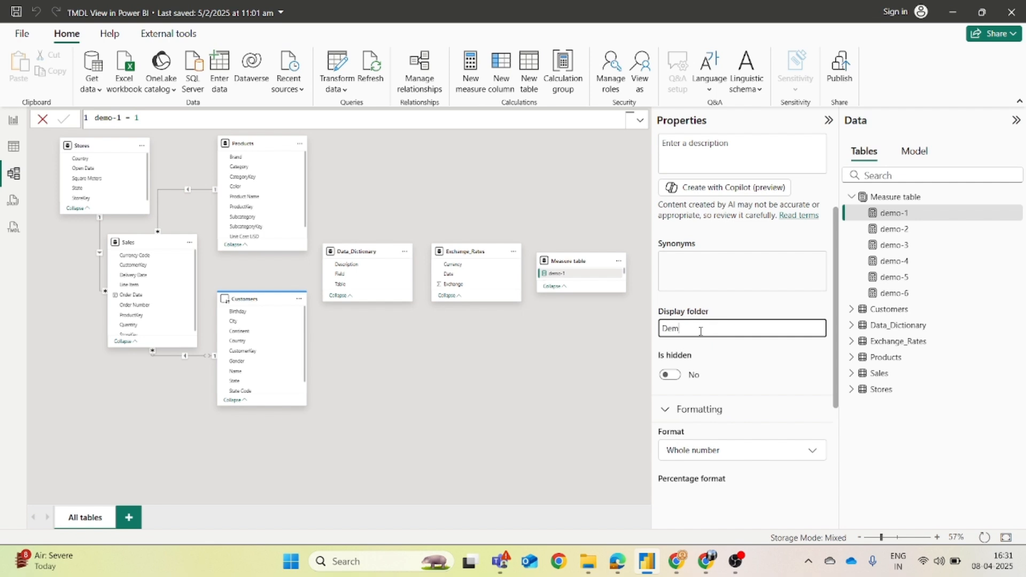
pyautogui.write('o')
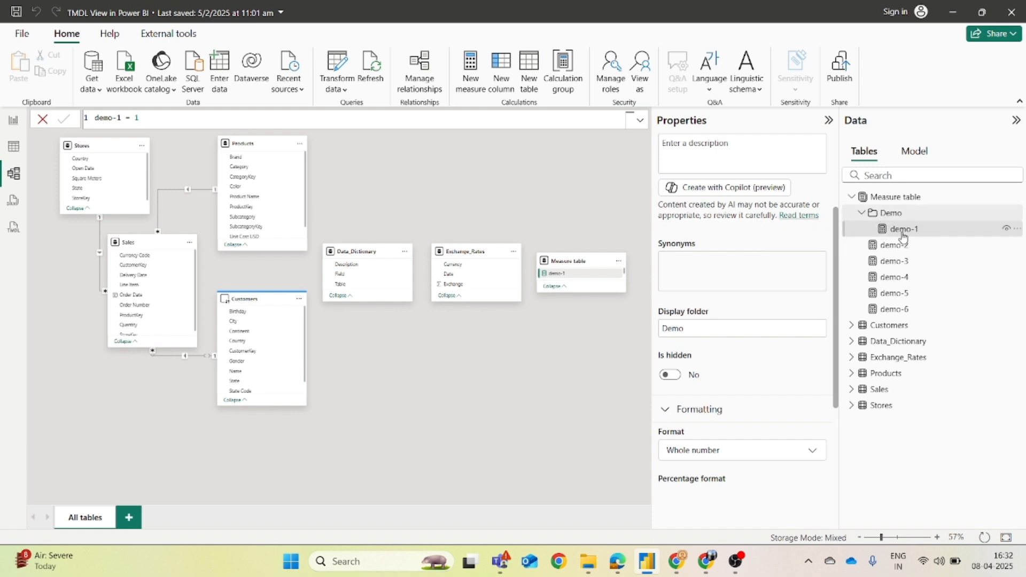
pyautogui.moveTo(893, 244)
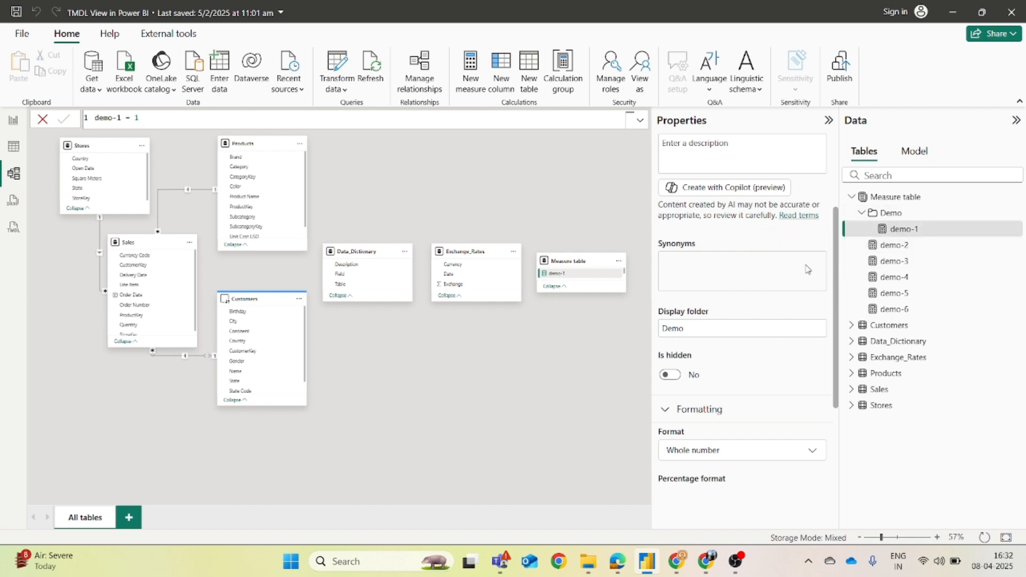
pyautogui.moveTo(894, 245)
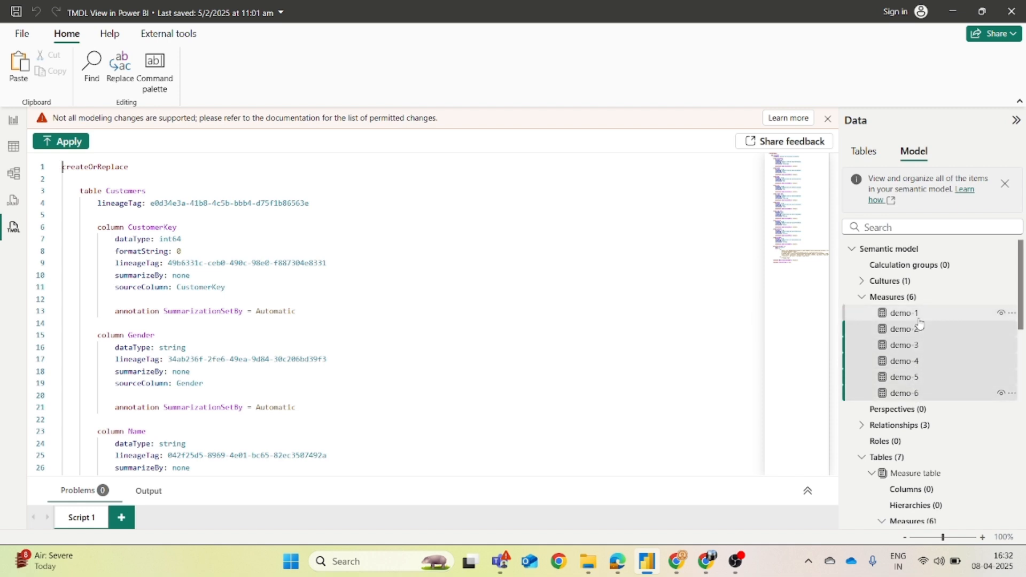
# Step: Drag the selected measures demo-1 to demo-6 into the TMDL script editor
pyautogui.moveTo(904, 312); pyautogui.dragTo(498, 304)
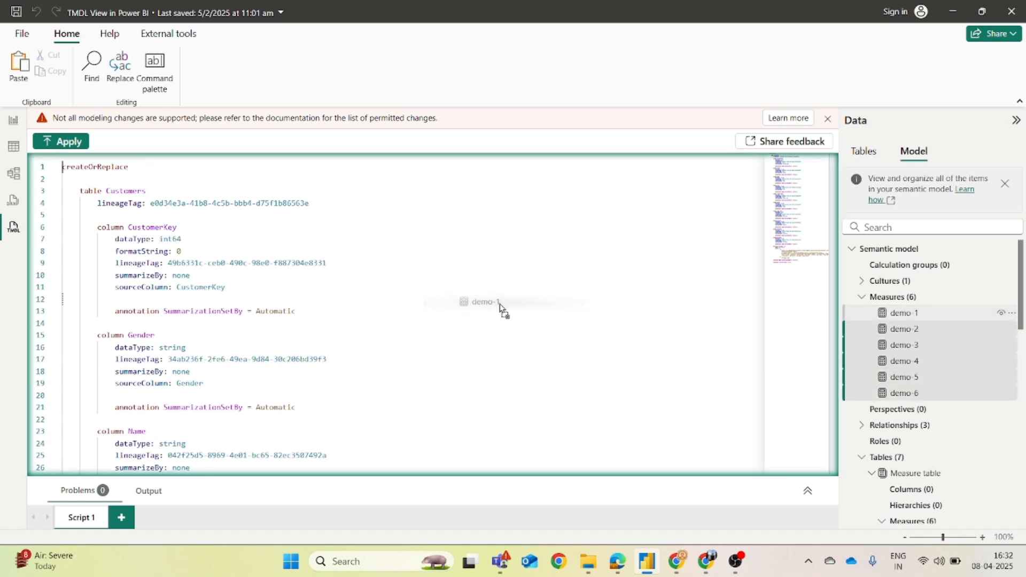
pyautogui.click(120, 517)
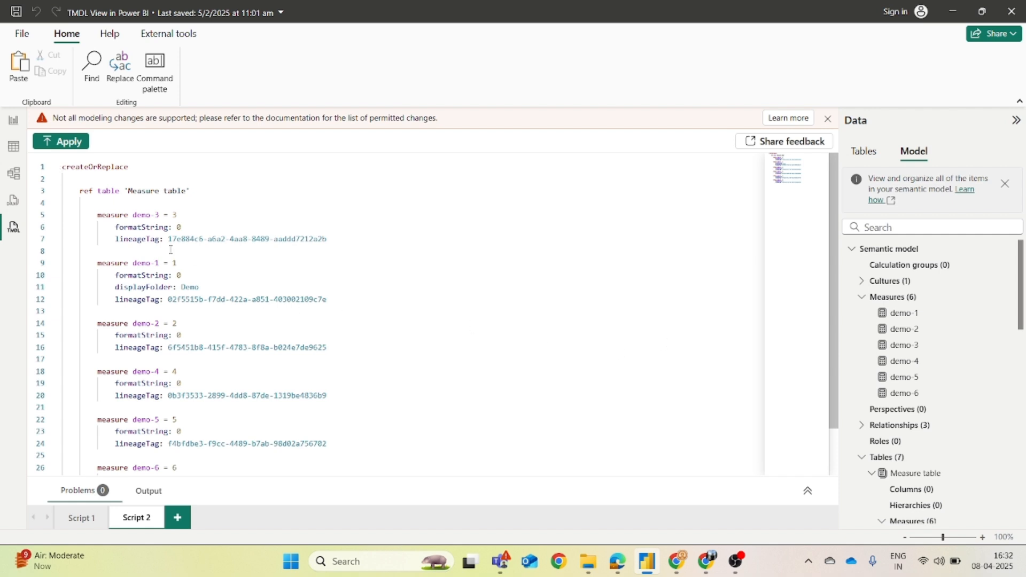
# Step: Add displayFolder = "DemoTMDL" lines for demo-2 through demo-6 in the TMDL script
pyautogui.scroll(-3)
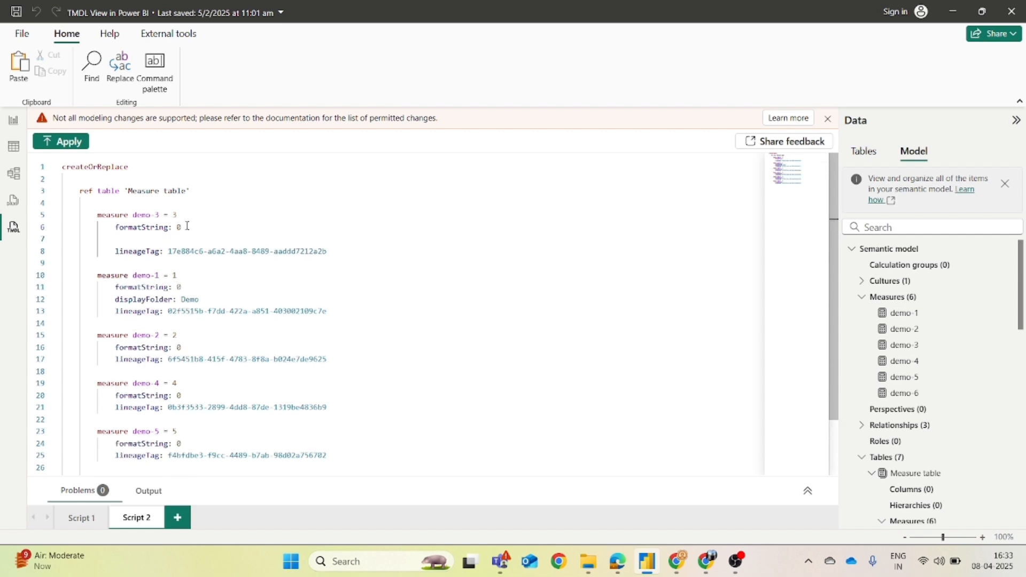
pyautogui.write('displayFolder')
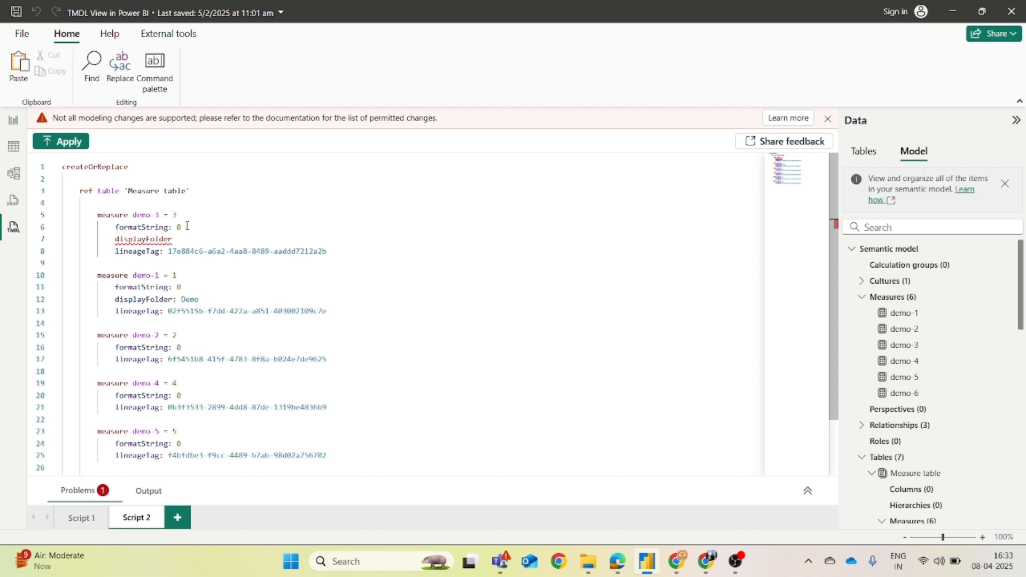
pyautogui.write('= ""')
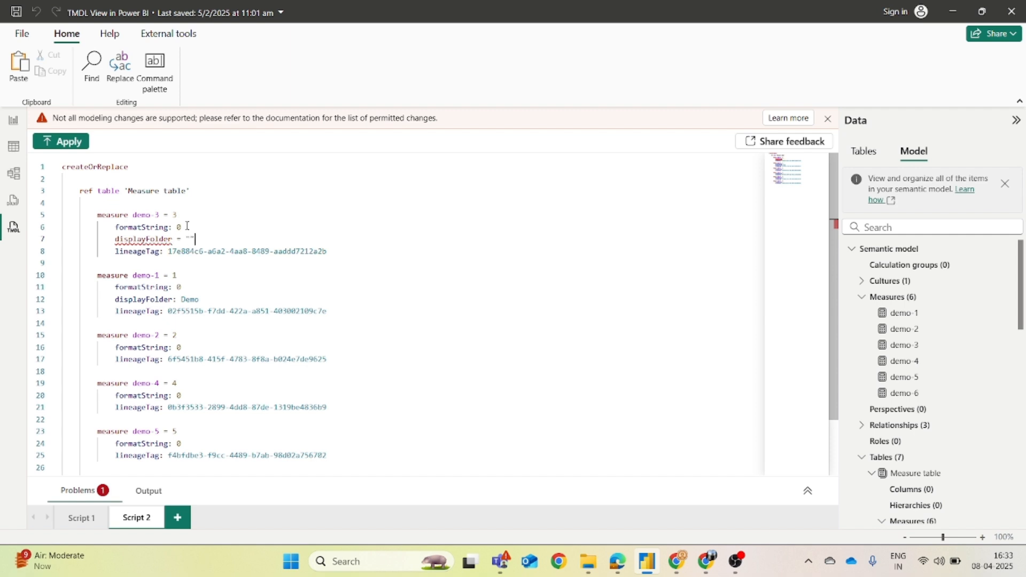
pyautogui.write('Demo')
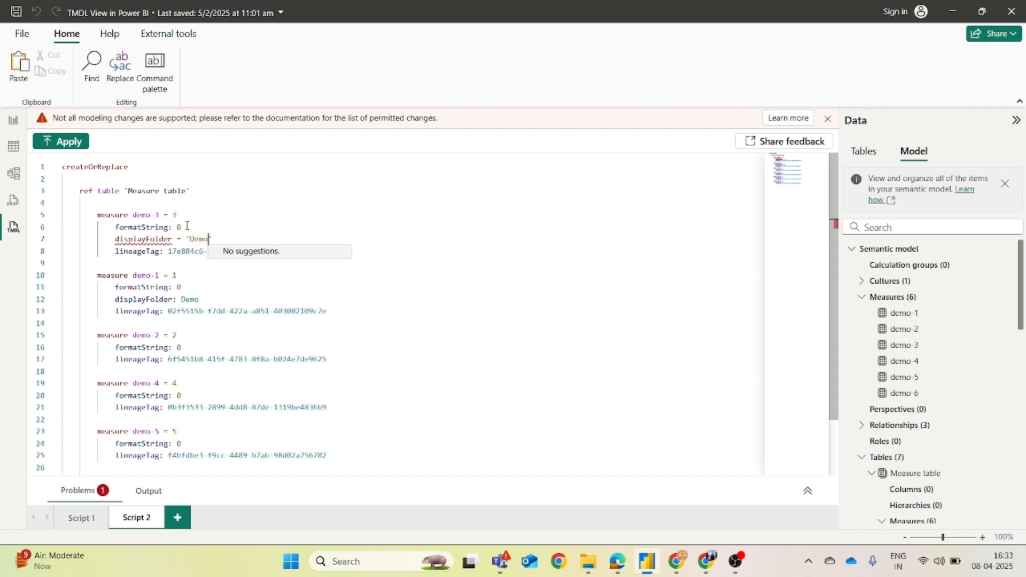
pyautogui.write('TMDL')
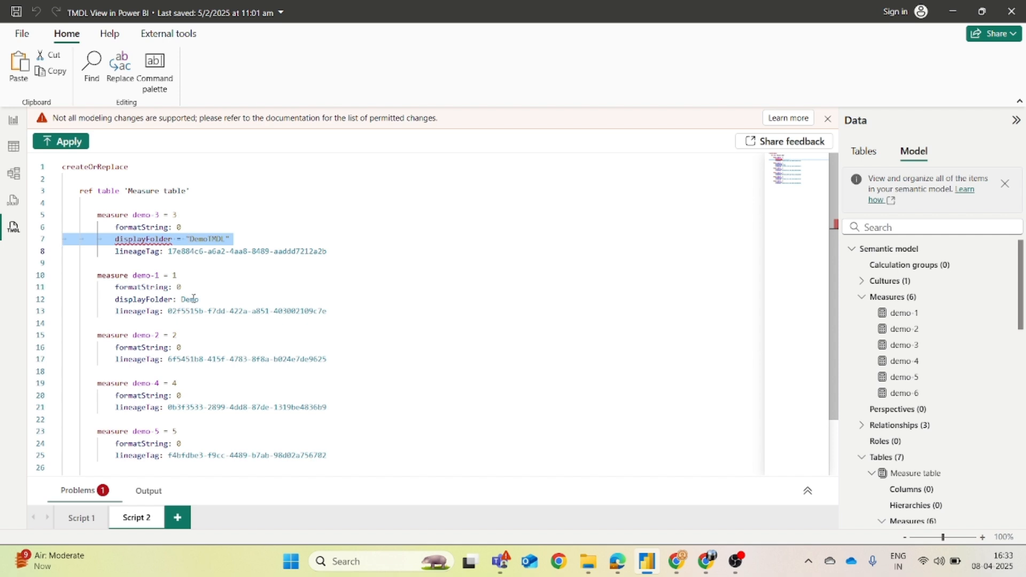
pyautogui.scroll(-3)
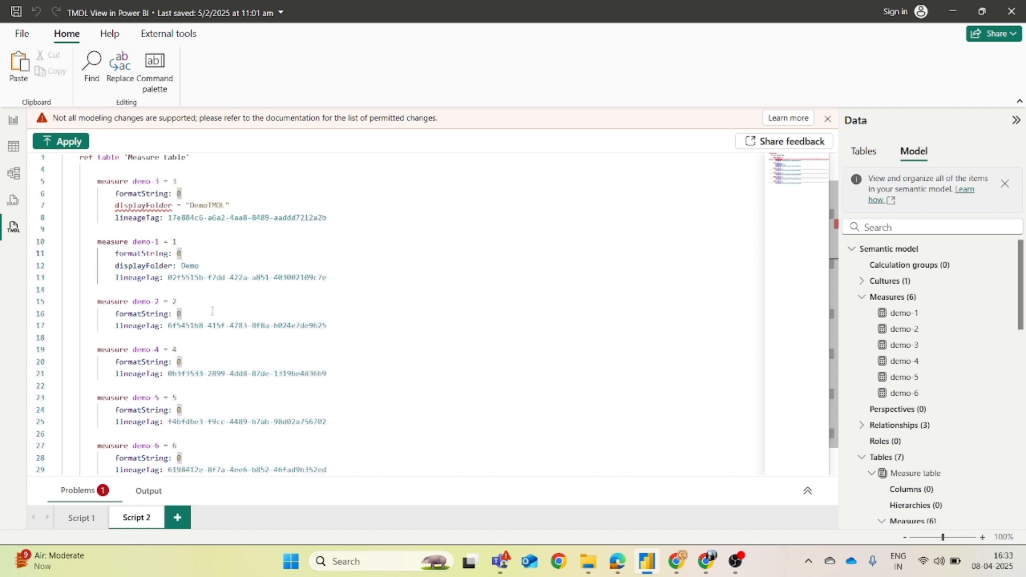
pyautogui.write('displayFolder = "DemoTMDL"')
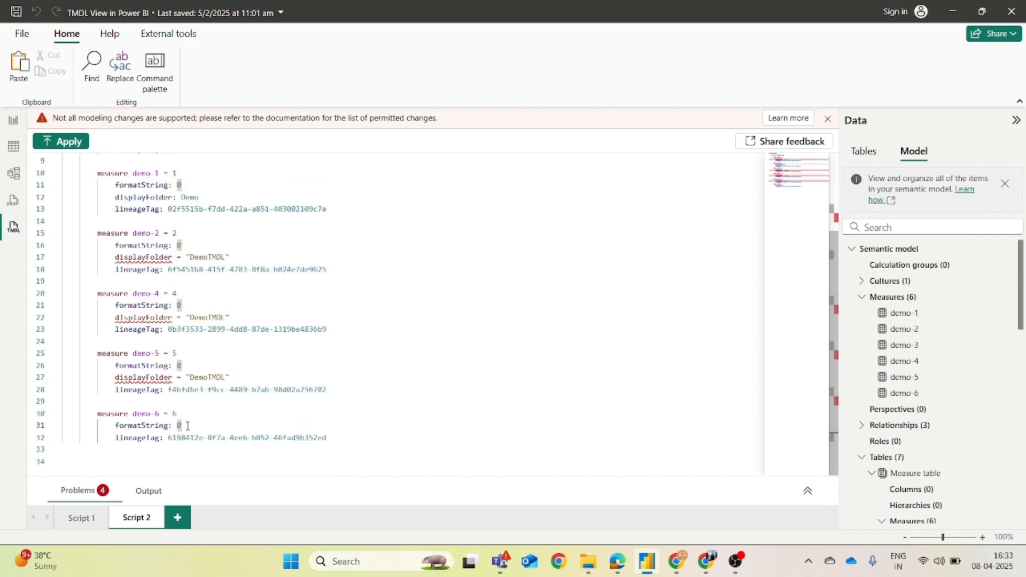
pyautogui.write('displayFolder = "DemoTMDL"')
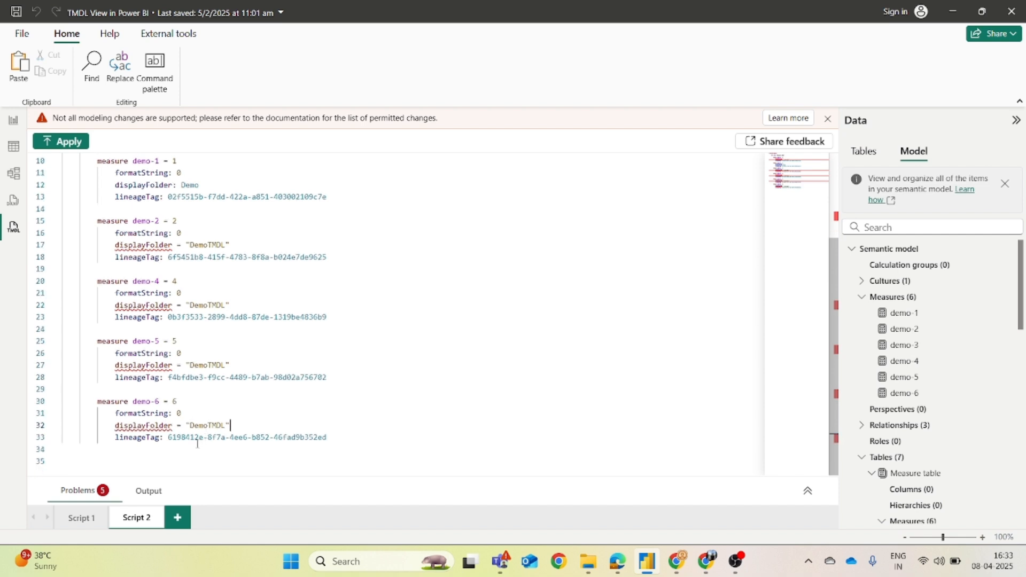
pyautogui.scroll(3)
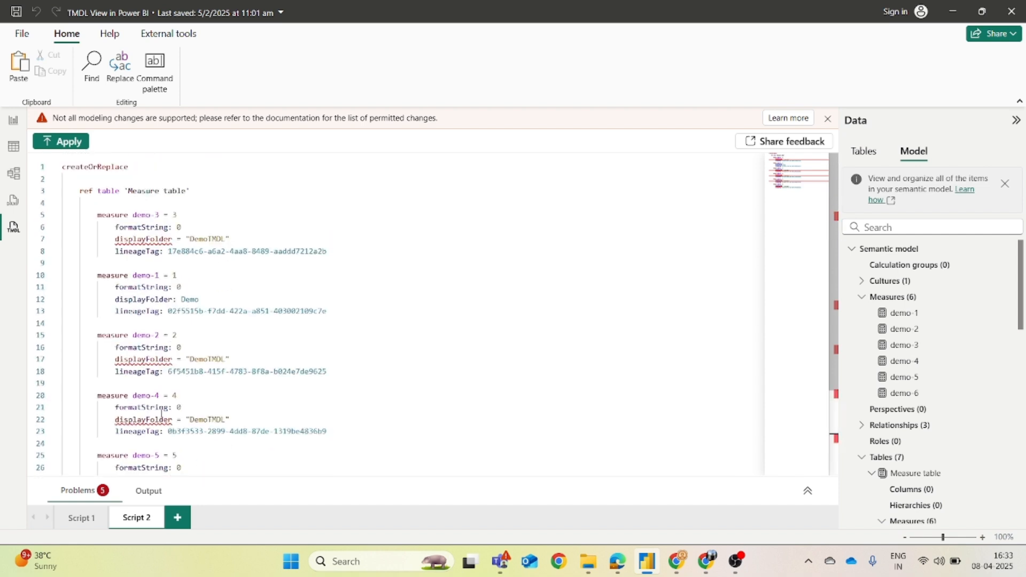
# Step: Apply the TMDL script, then check the DemoTMDL folder's measures and expand Customers
pyautogui.click(60, 141)
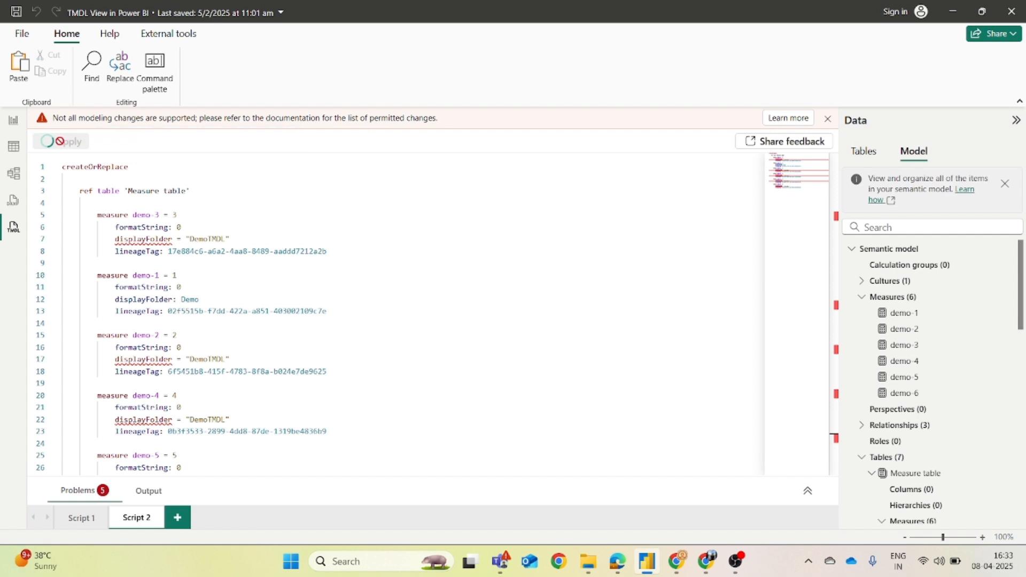
pyautogui.click(61, 141)
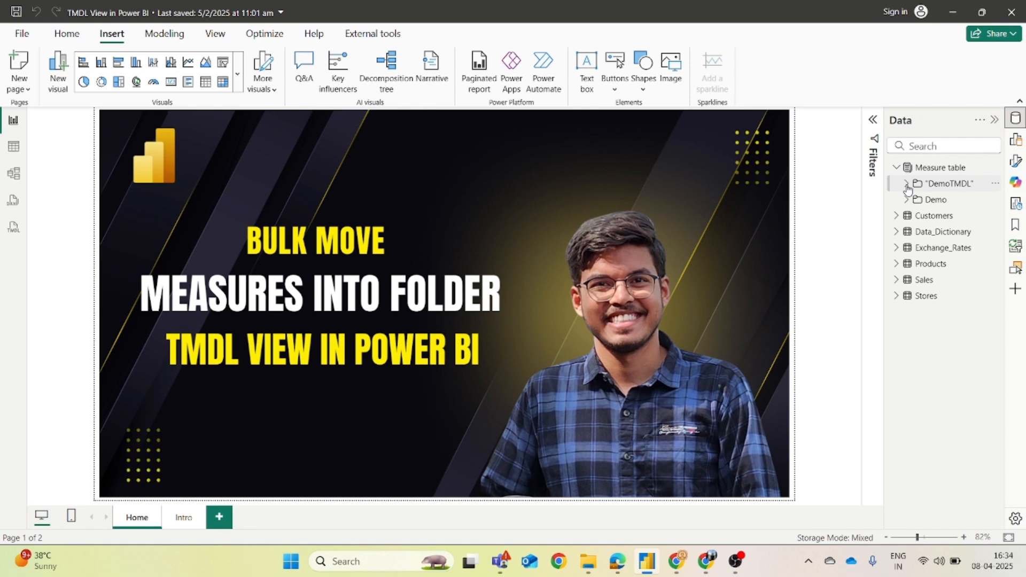
pyautogui.click(906, 183)
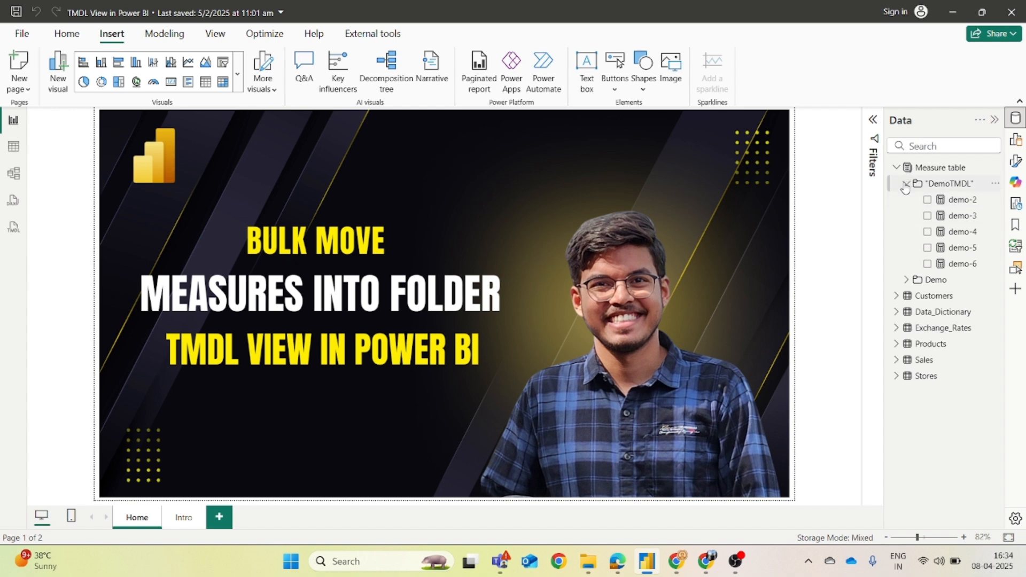
pyautogui.click(906, 184)
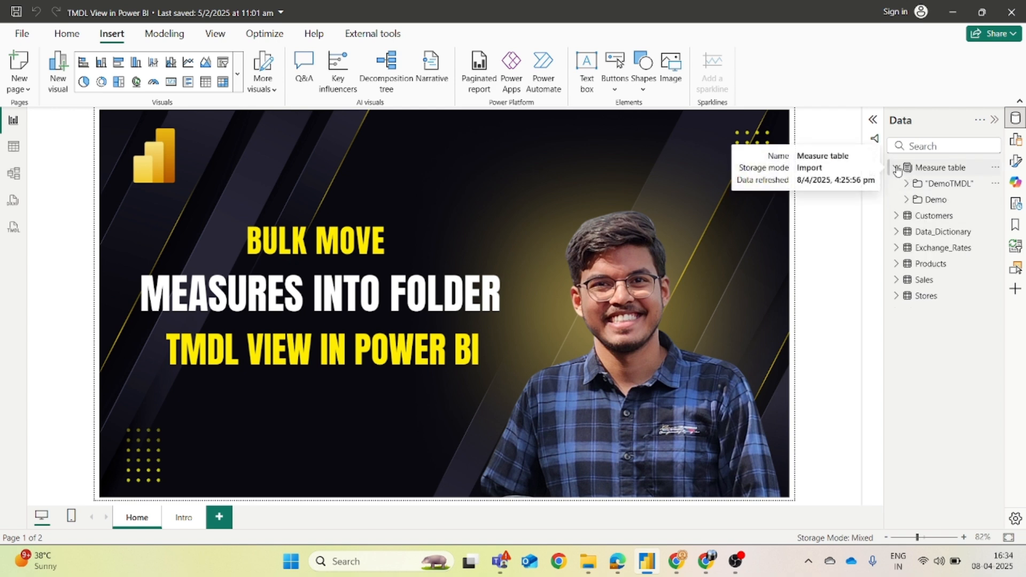
pyautogui.click(896, 184)
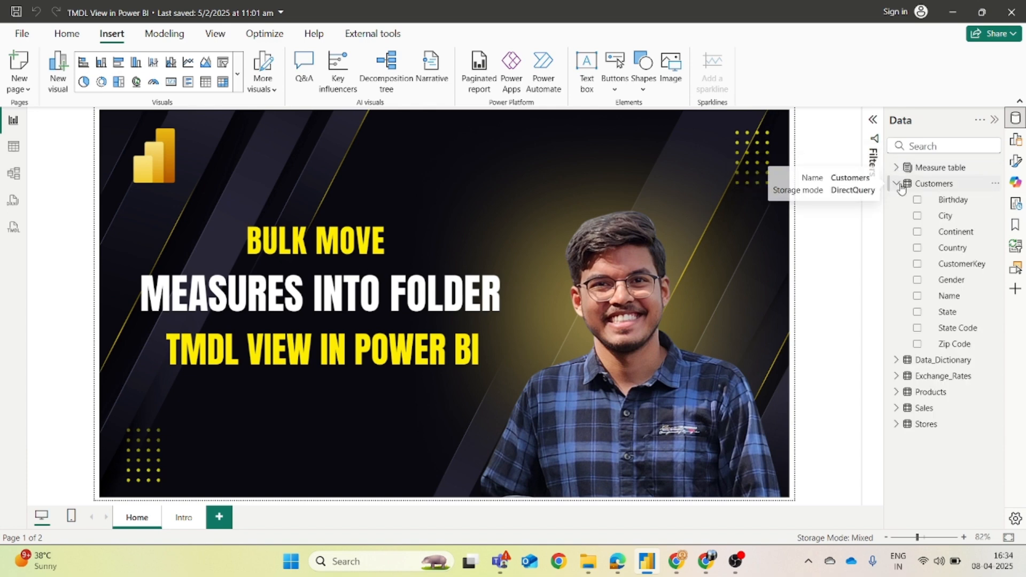
pyautogui.click(13, 173)
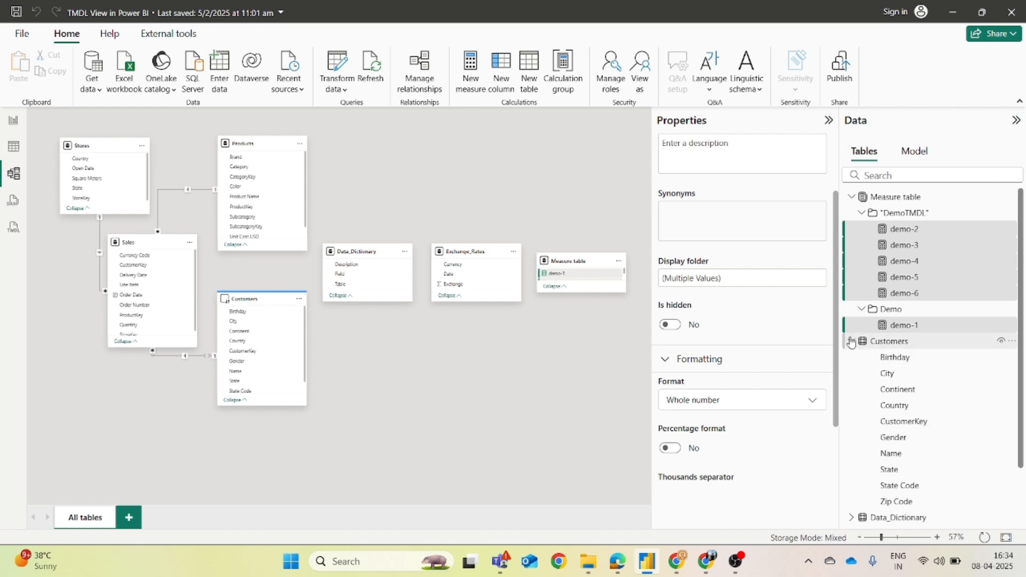
# Step: Select Birthday, City and Continent and set their Display folder to 'demo'
pyautogui.click(887, 374)
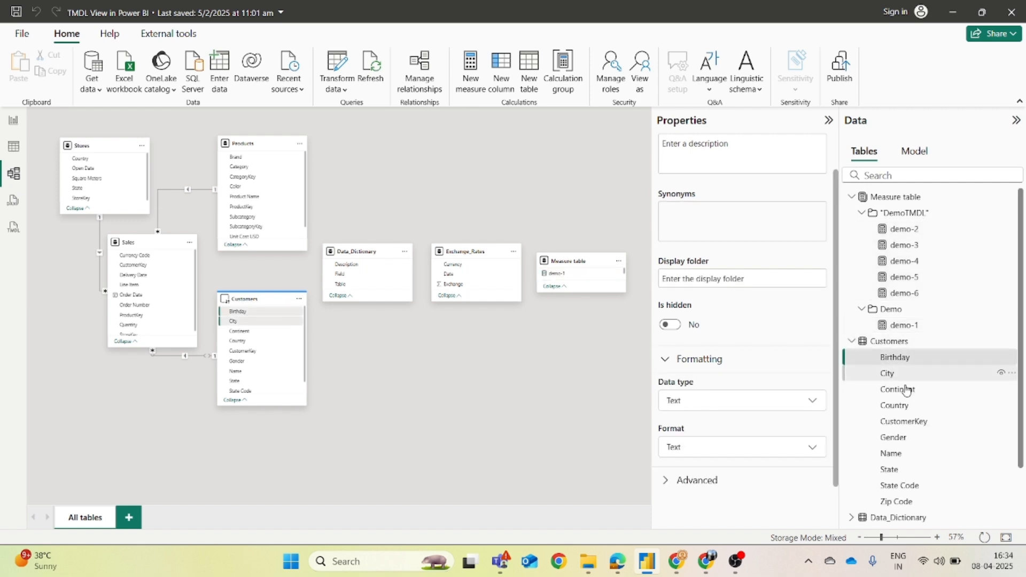
pyautogui.click(897, 388)
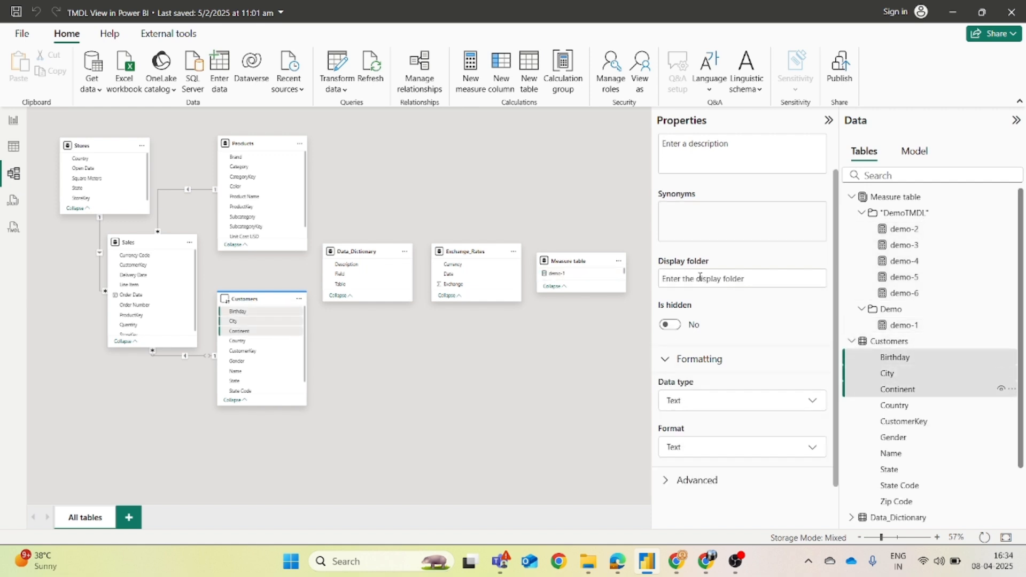
pyautogui.write('demo')
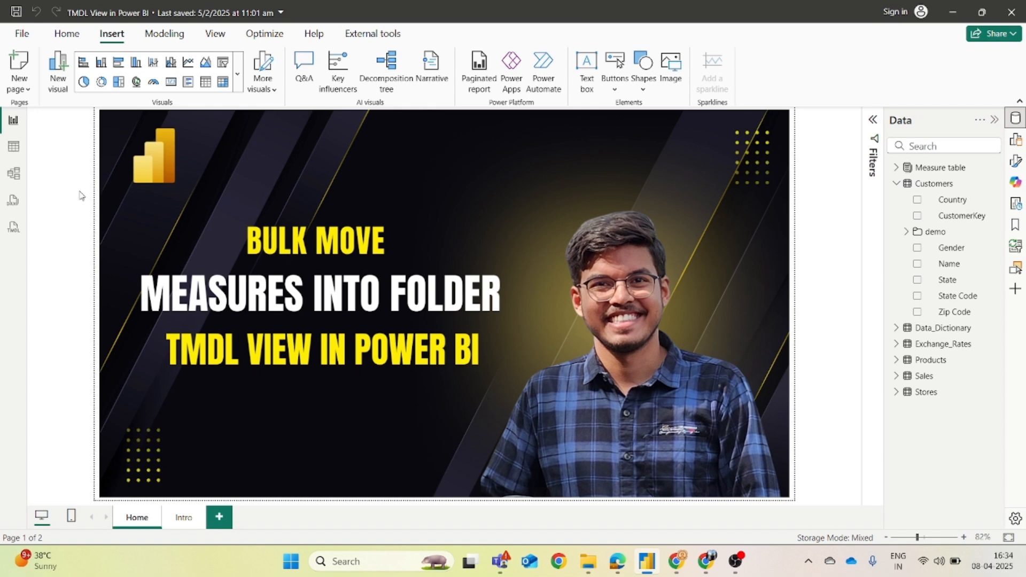
pyautogui.moveTo(143, 224)
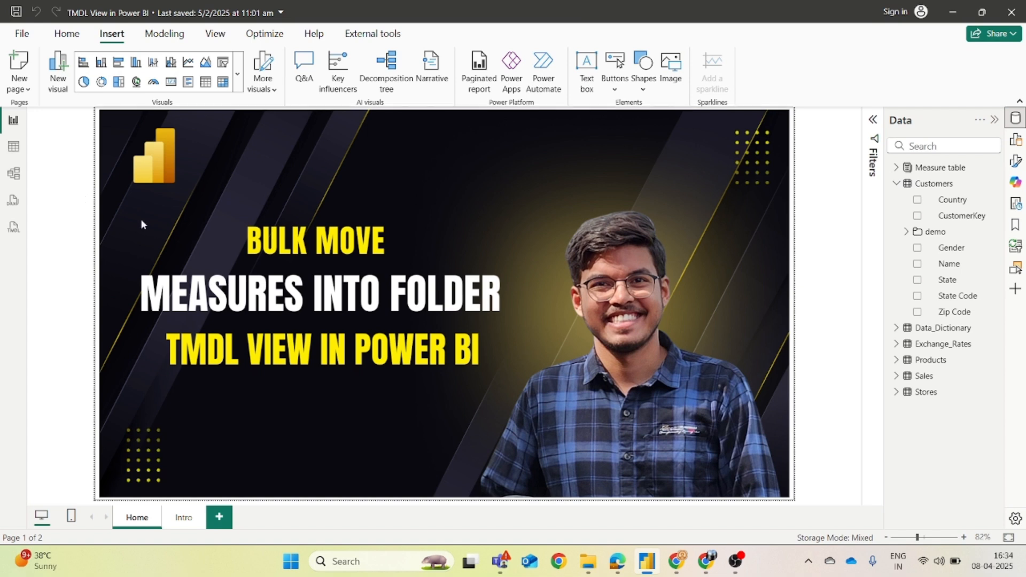